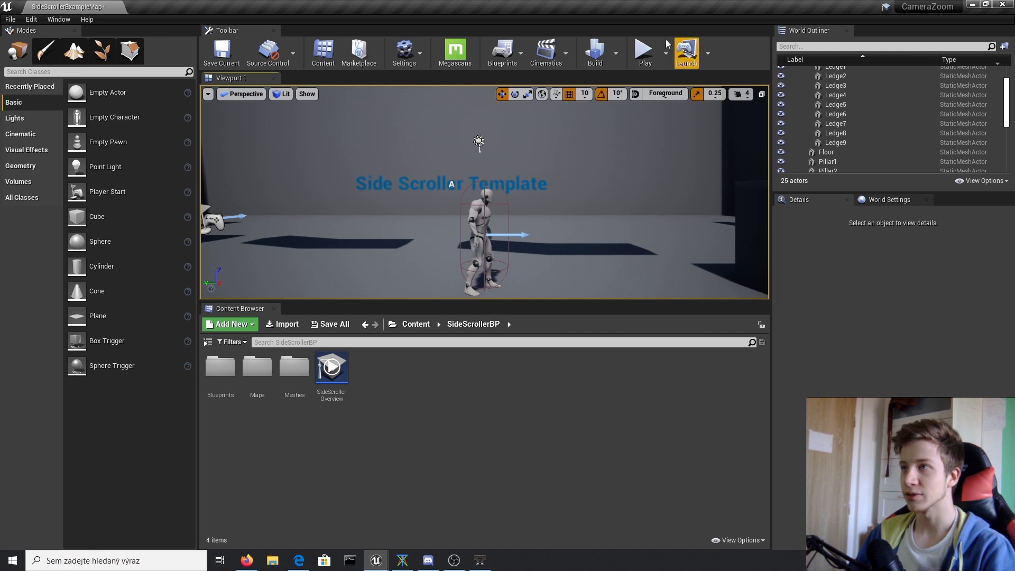
# Step: Open the SideScrollerCharacter Blueprint from the level editor to show its event graph
pyautogui.click(644, 52)
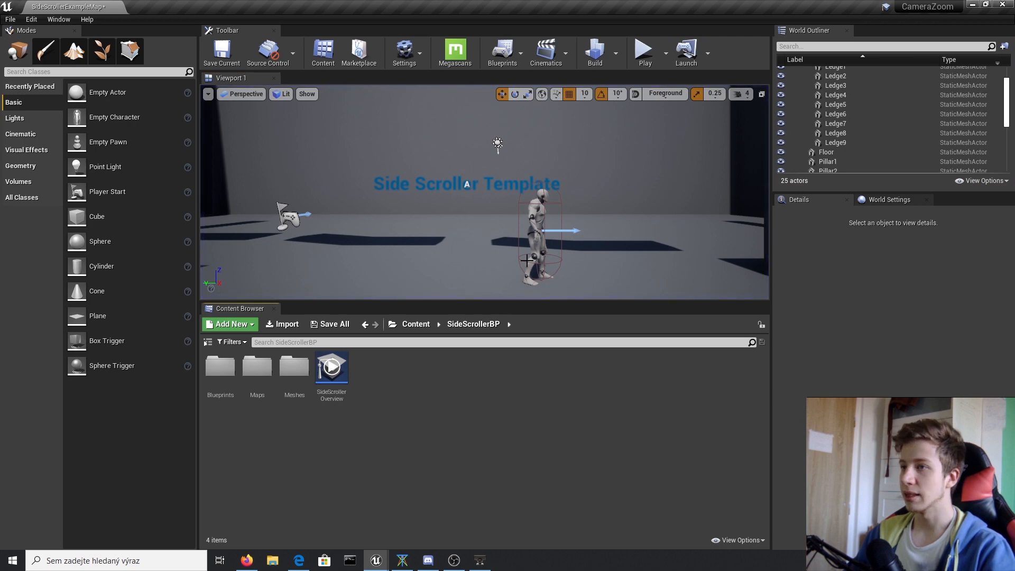
pyautogui.click(539, 233)
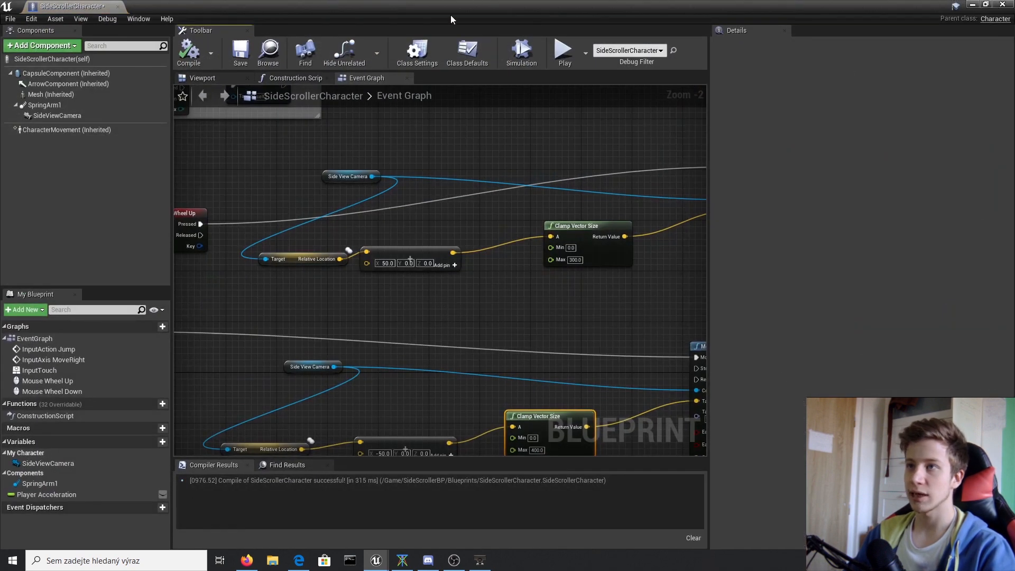
pyautogui.moveTo(529, 102)
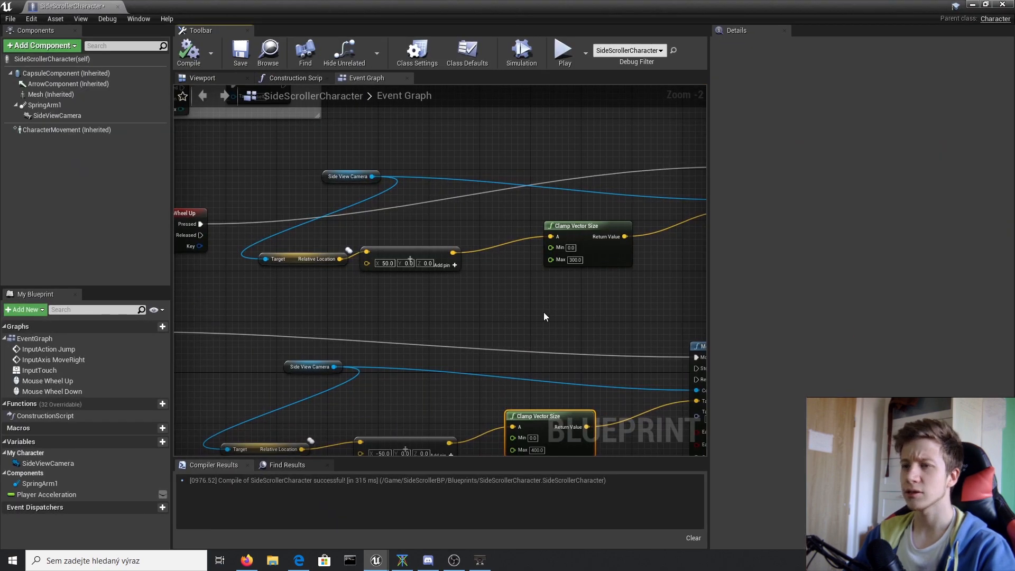
# Step: Scroll the event graph to review the old mouse wheel zoom nodes
pyautogui.scroll(-3)
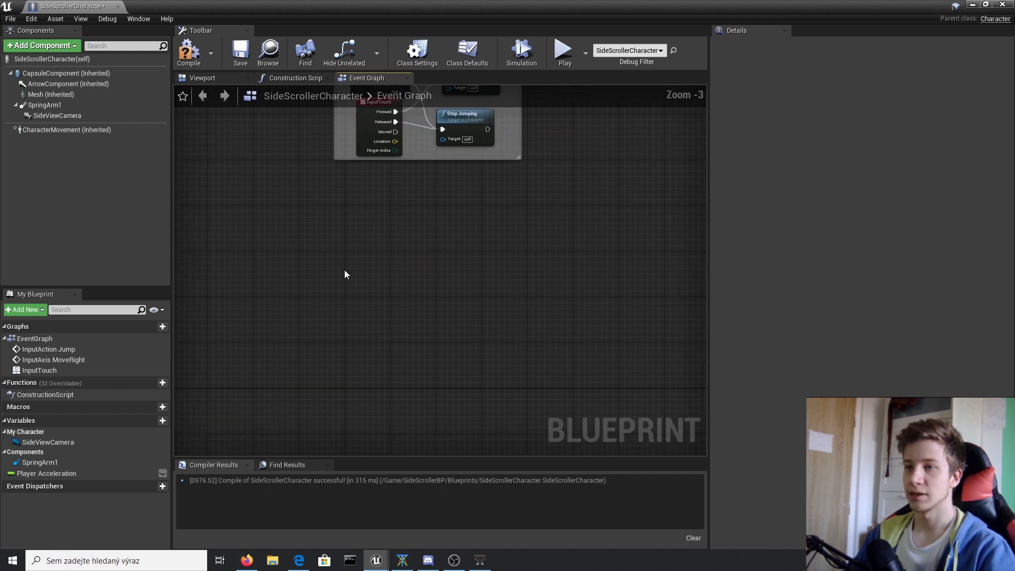
# Step: Add a Mouse Wheel Up event and connect its Pressed output to Move Component To
pyautogui.write('mouse wh')
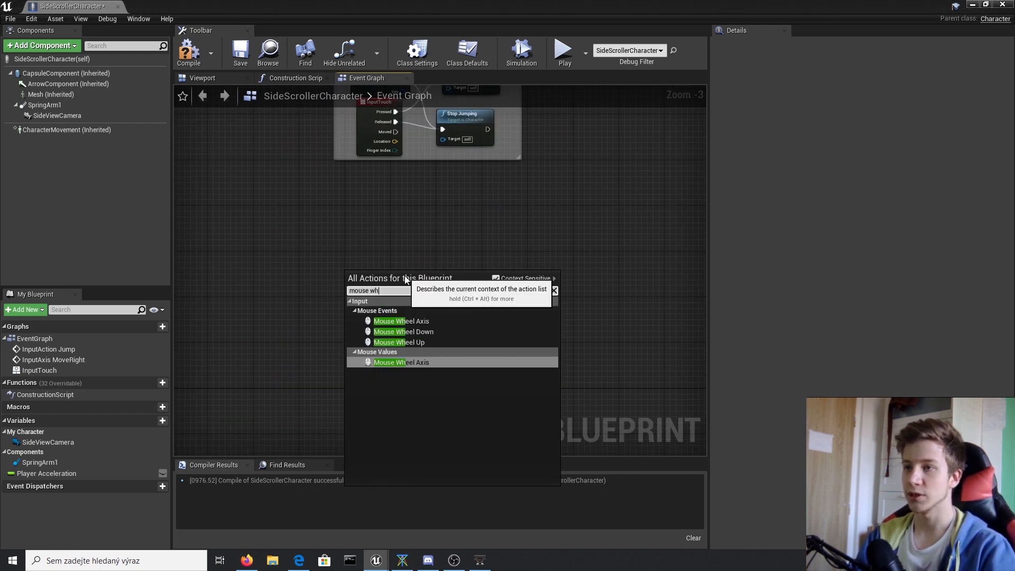
pyautogui.click(398, 342)
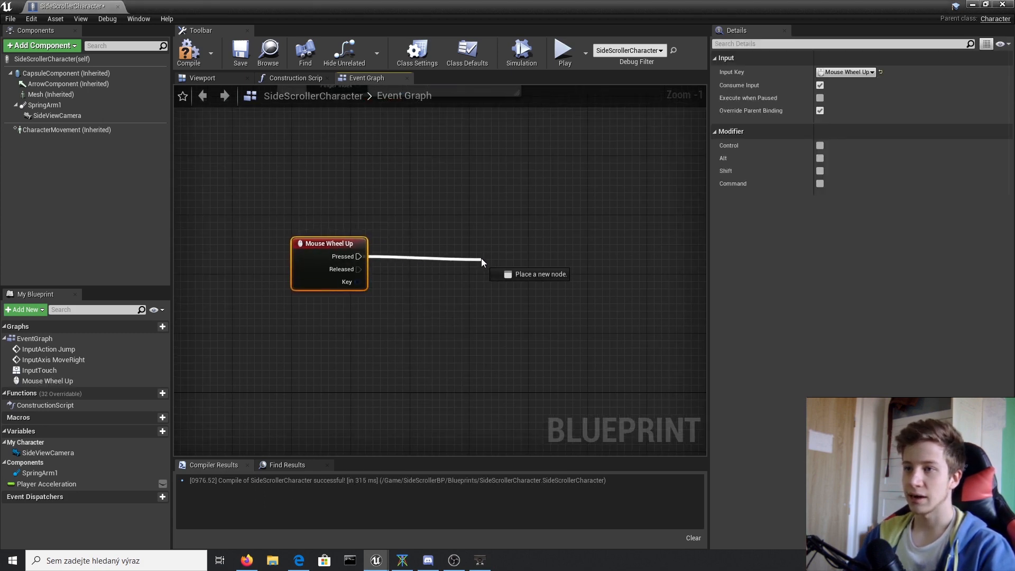
pyautogui.write('mo')
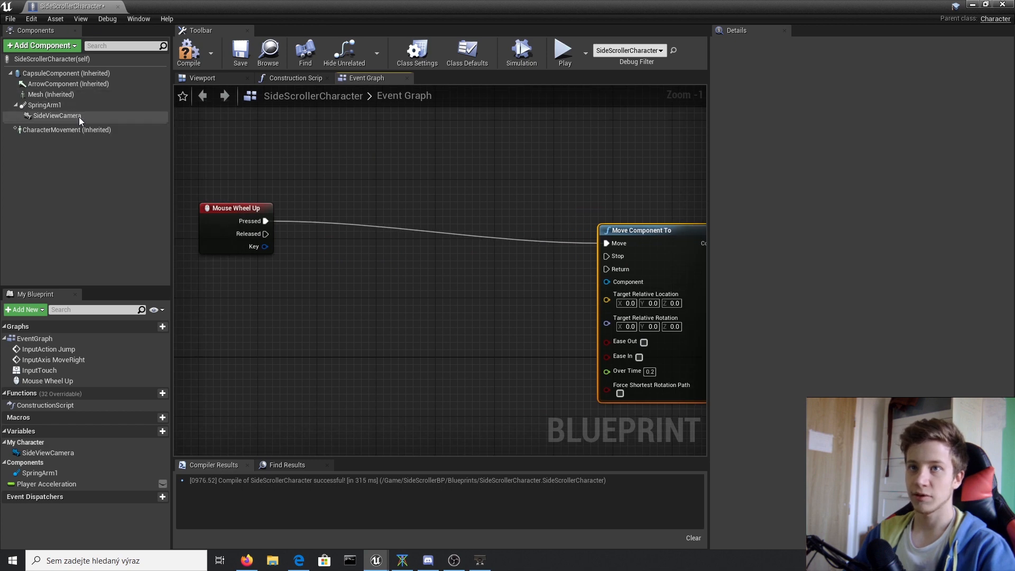
pyautogui.moveTo(43, 105)
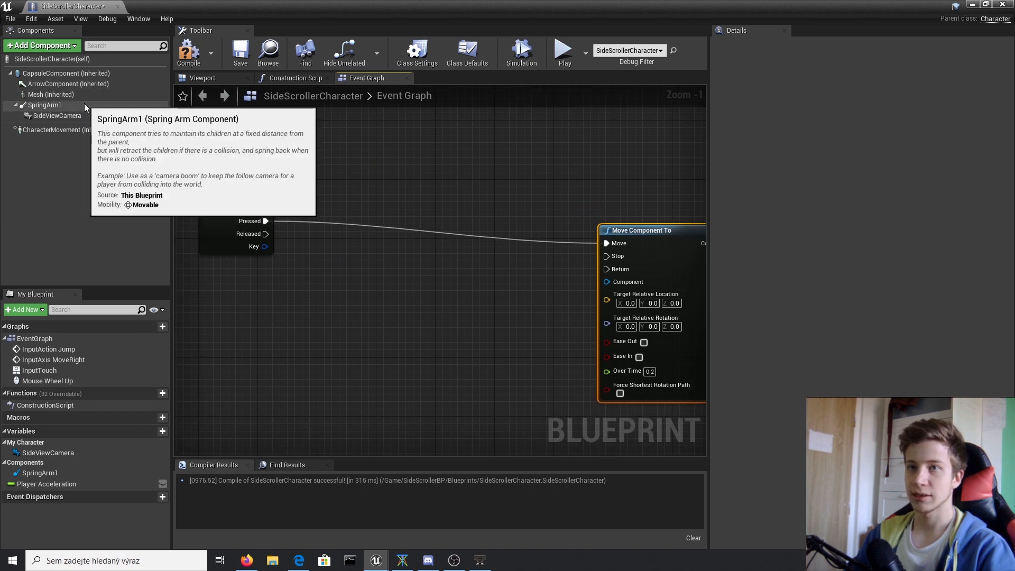
# Step: Wire SideViewCamera into Move Component To, targeting its relative location plus 50 on X
pyautogui.click(56, 116)
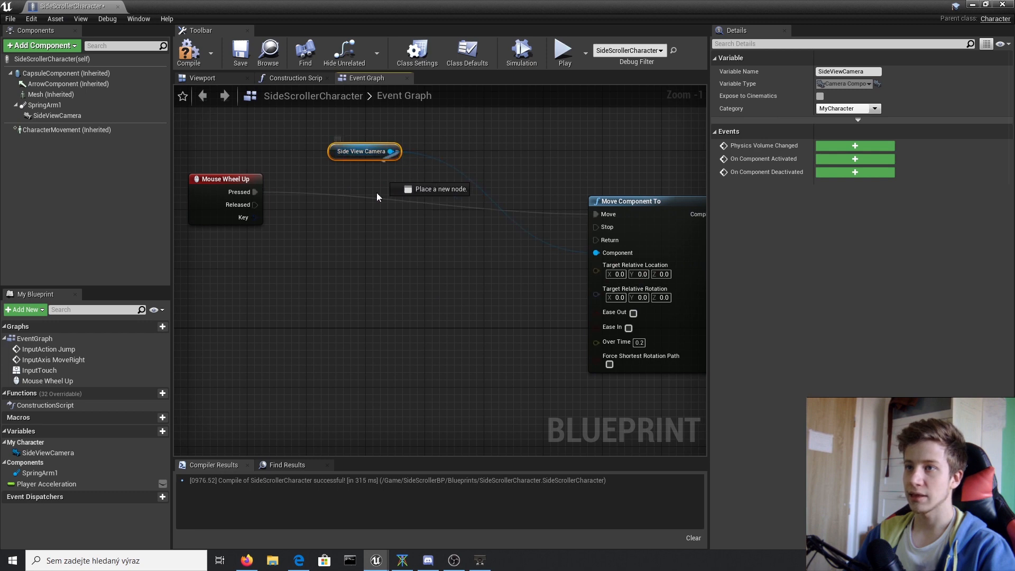
pyautogui.moveTo(393, 150); pyautogui.dragTo(363, 279)
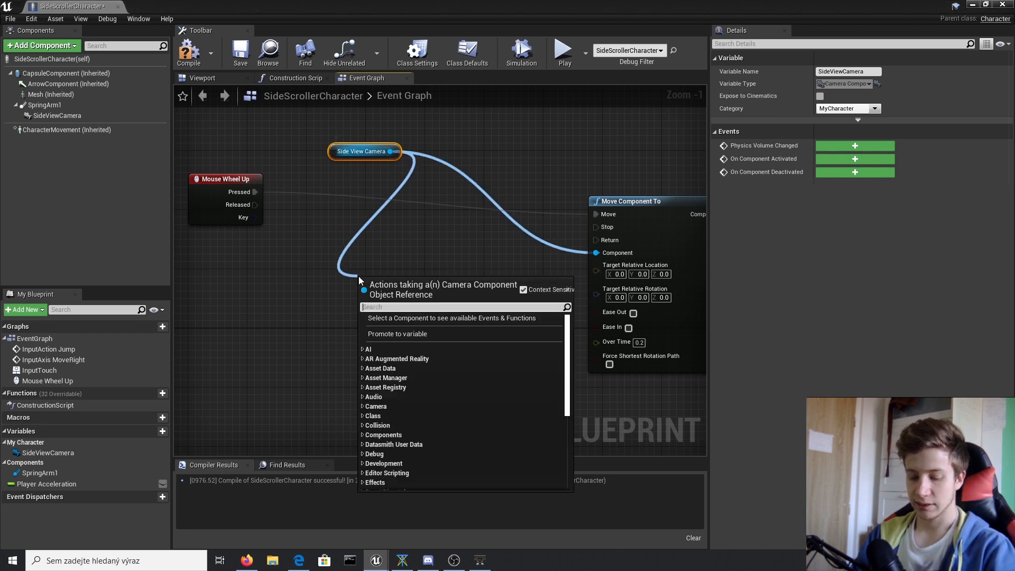
pyautogui.write('get rela')
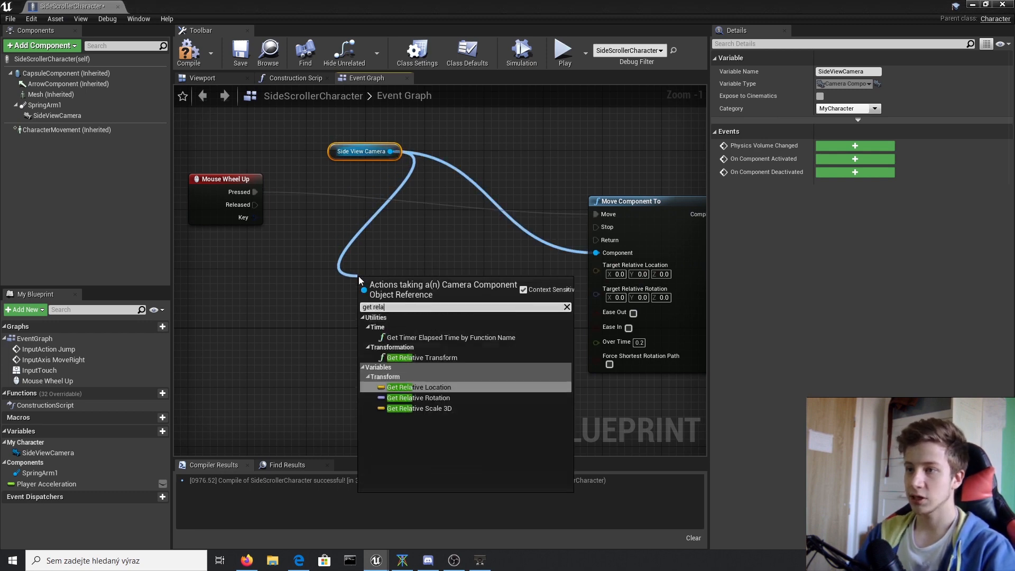
pyautogui.click(418, 386)
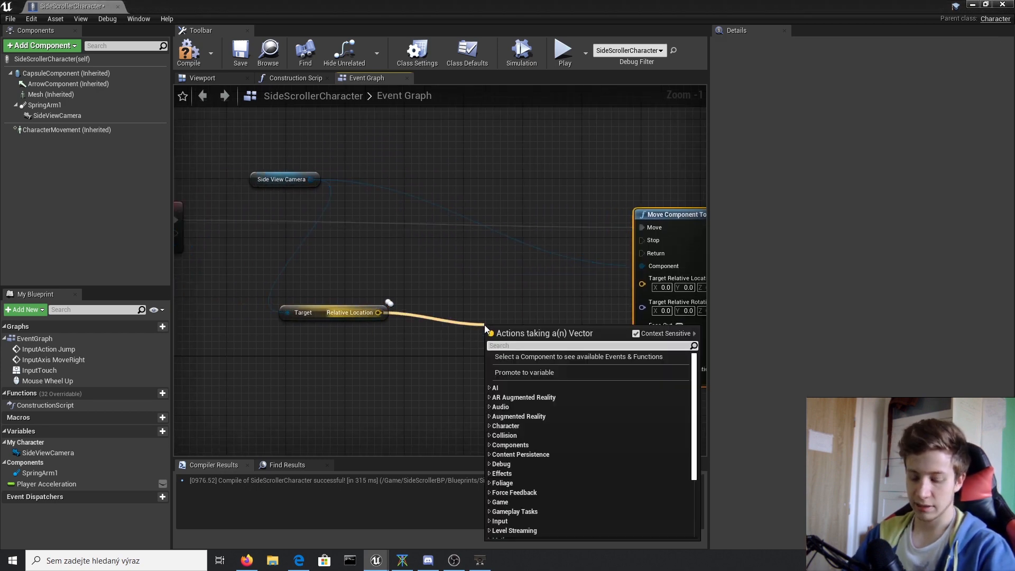
pyautogui.write('+')
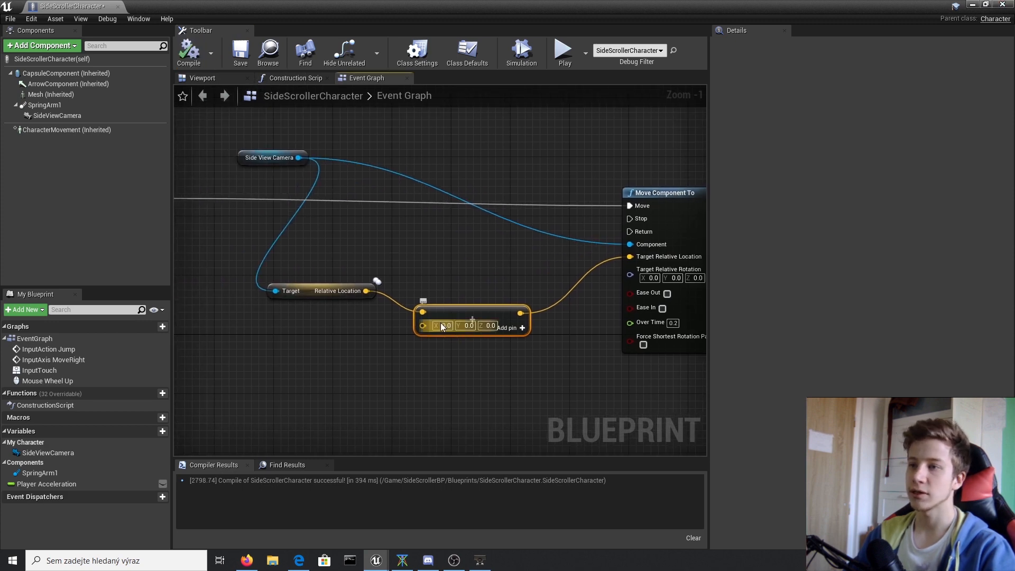
pyautogui.click(445, 325)
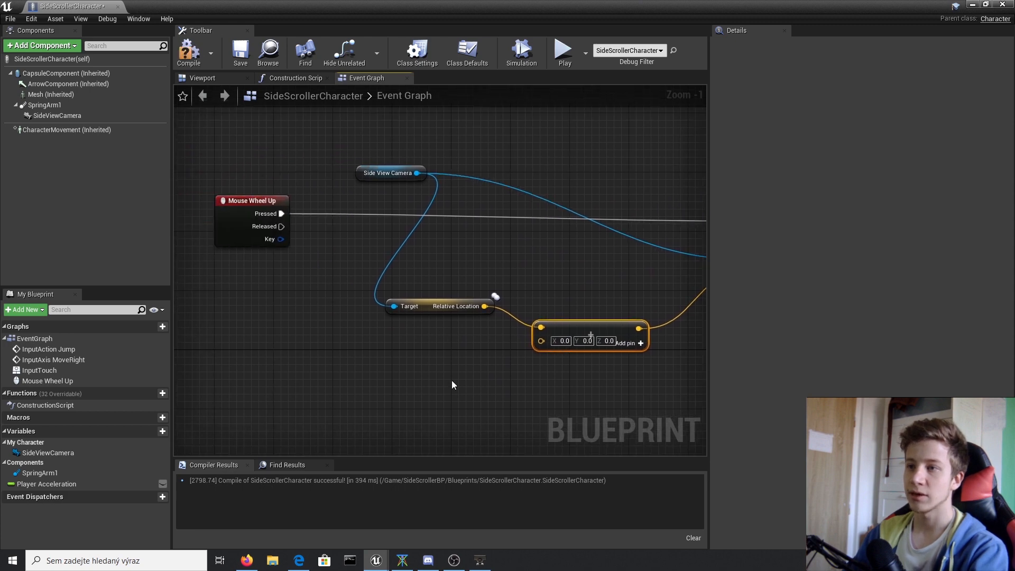
pyautogui.moveTo(469, 292)
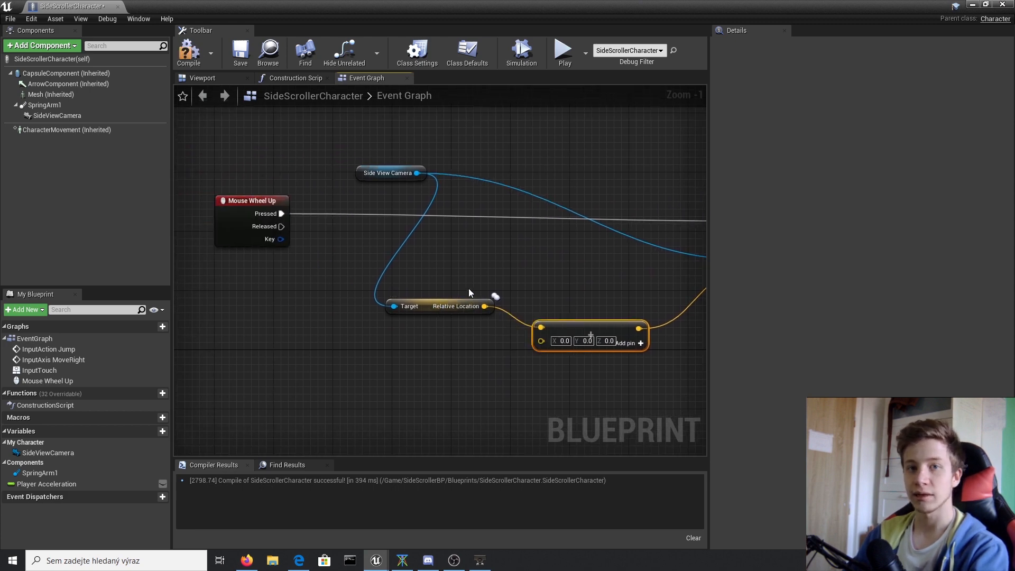
pyautogui.moveTo(553, 348)
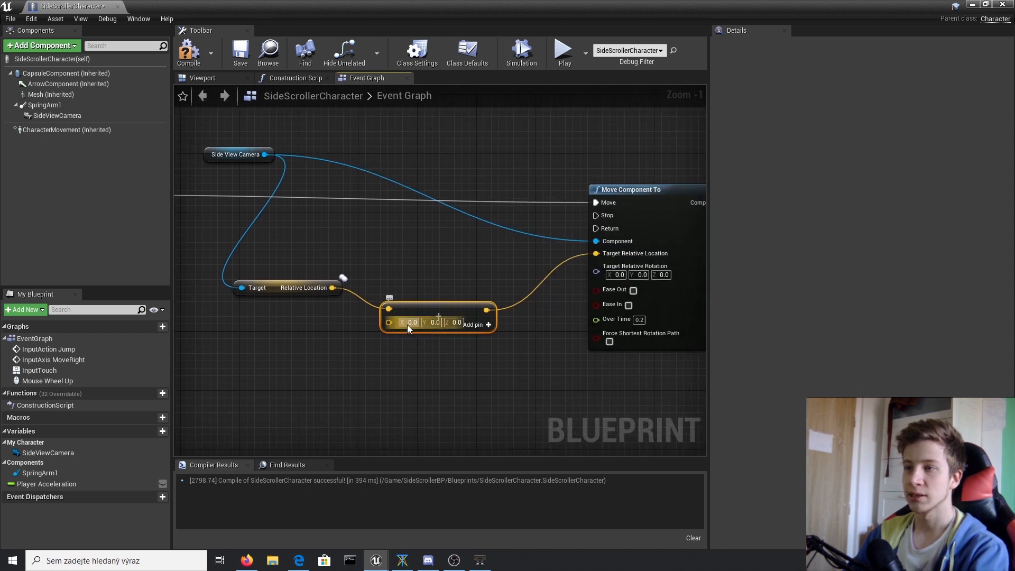
pyautogui.write('50.0')
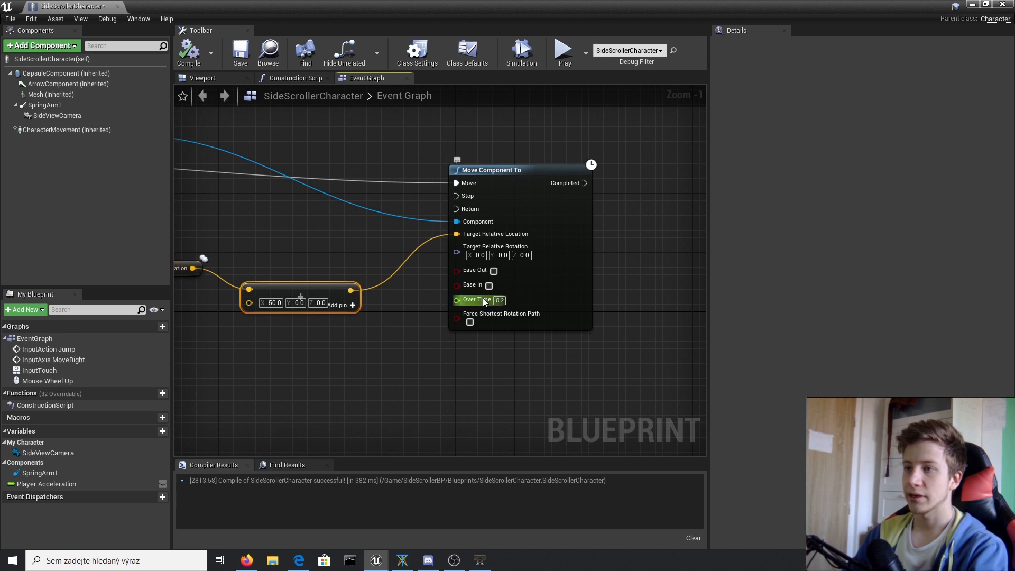
pyautogui.moveTo(499, 300)
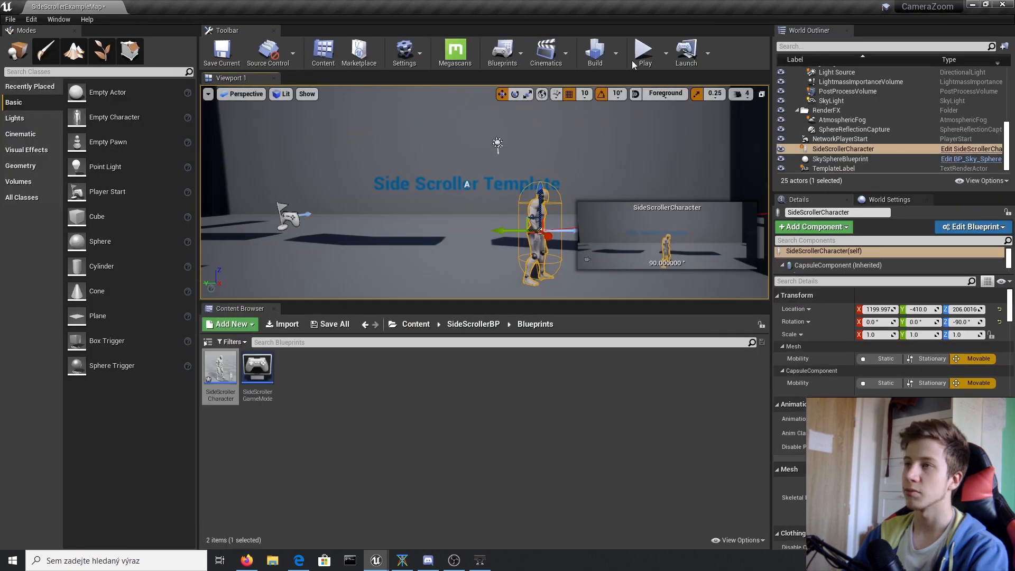
# Step: Return to the level, then reopen the SideScrollerCharacter Blueprint's event graph
pyautogui.click(643, 52)
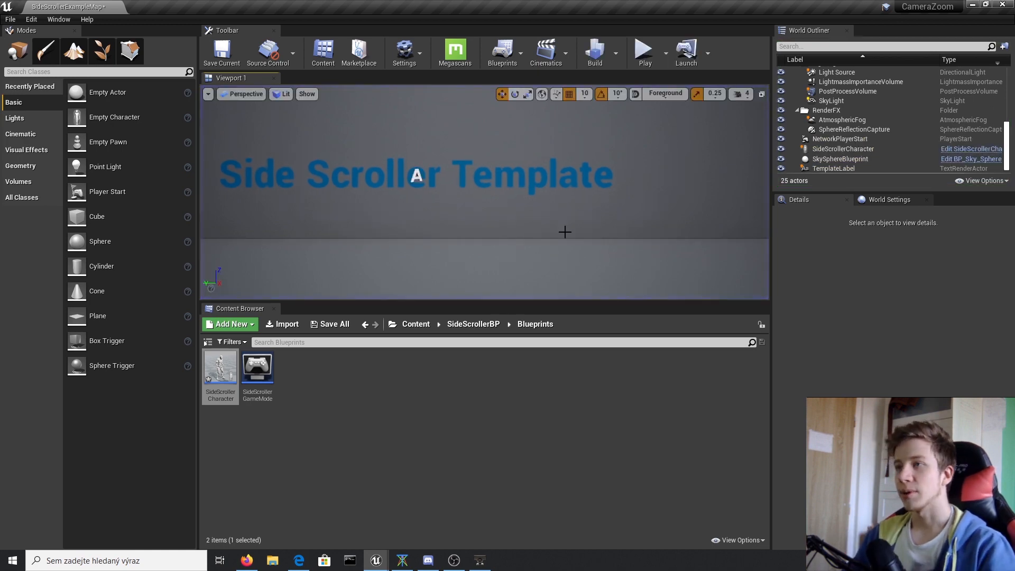
pyautogui.doubleClick(219, 366)
pyautogui.write('cla')
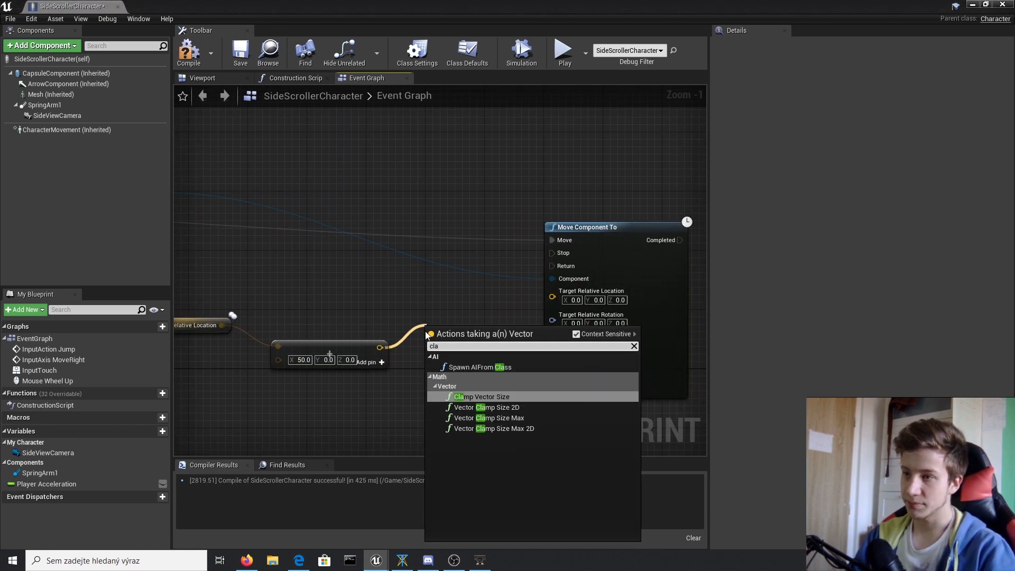
# Step: Add a Clamp Vector Size node with Max 300 and show the Viewport preview
pyautogui.click(481, 396)
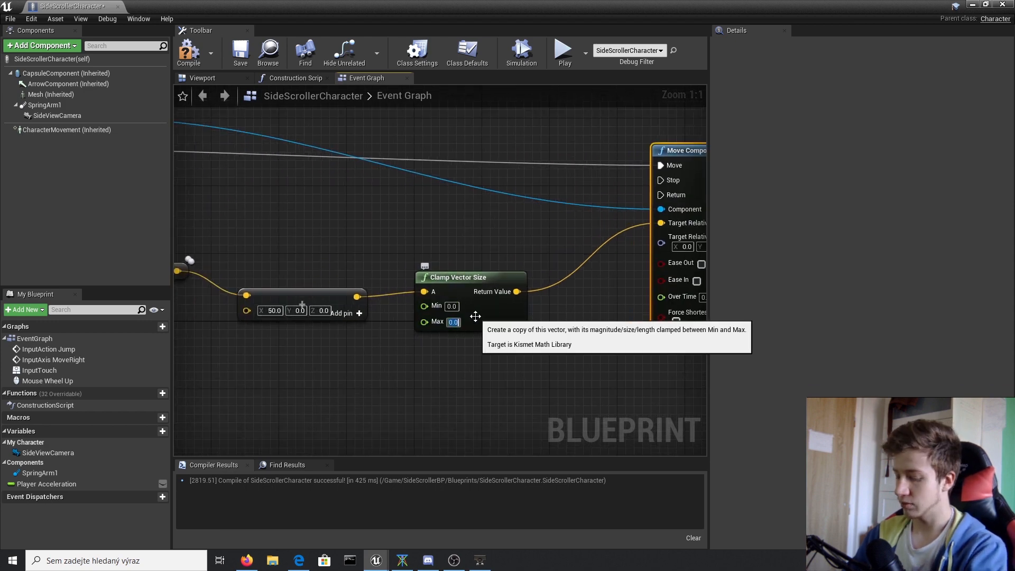
pyautogui.write('300.0')
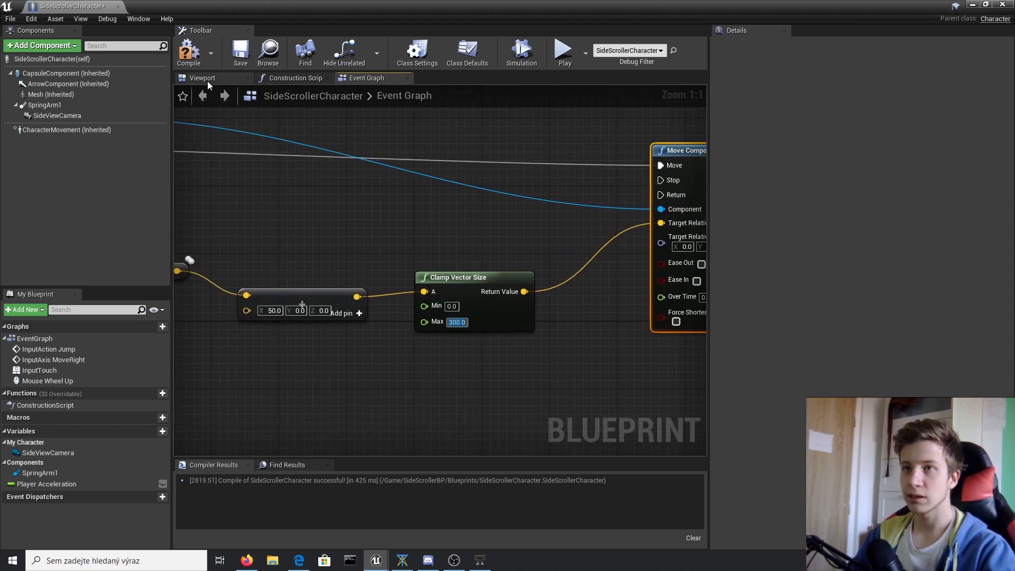
pyautogui.click(202, 78)
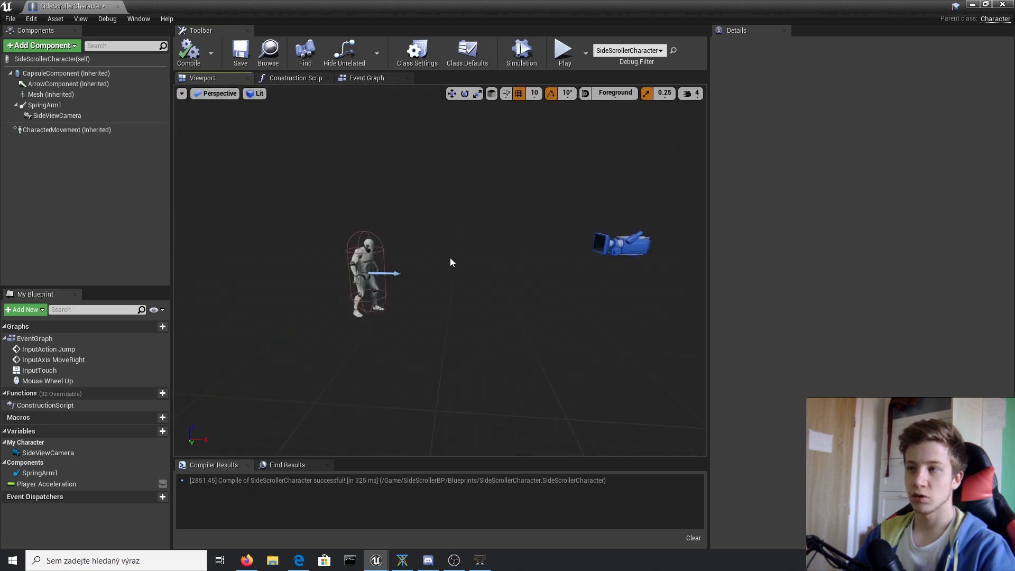
# Step: Select SideViewCamera and slide it along X toward the character and back
pyautogui.click(57, 116)
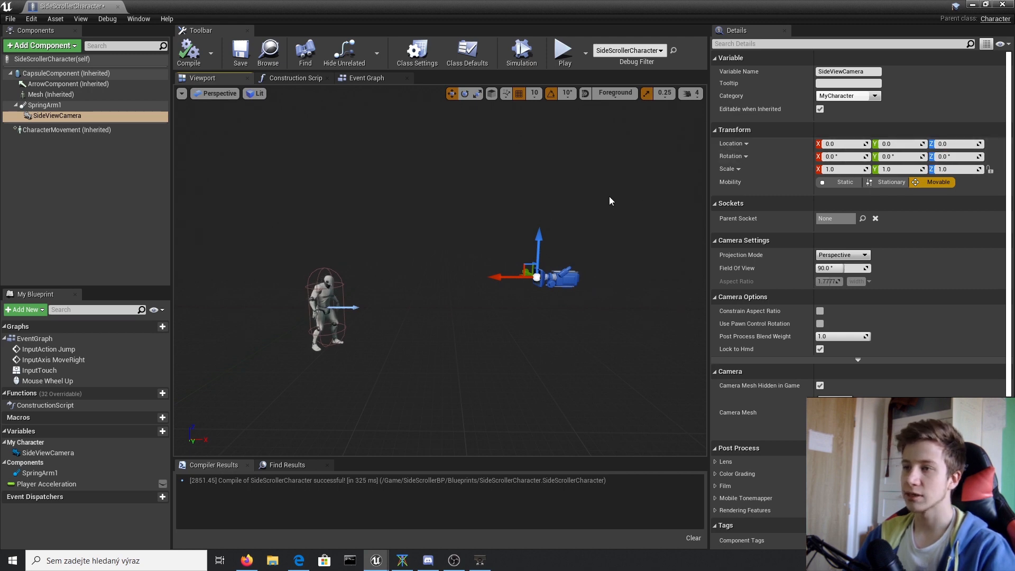
pyautogui.moveTo(514, 277)
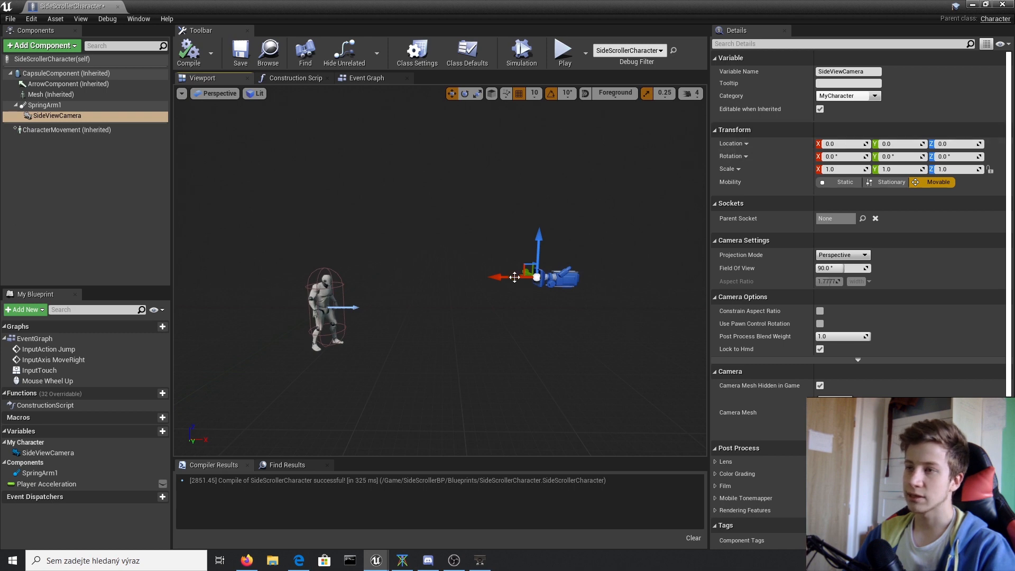
pyautogui.moveTo(537, 277); pyautogui.dragTo(464, 277)
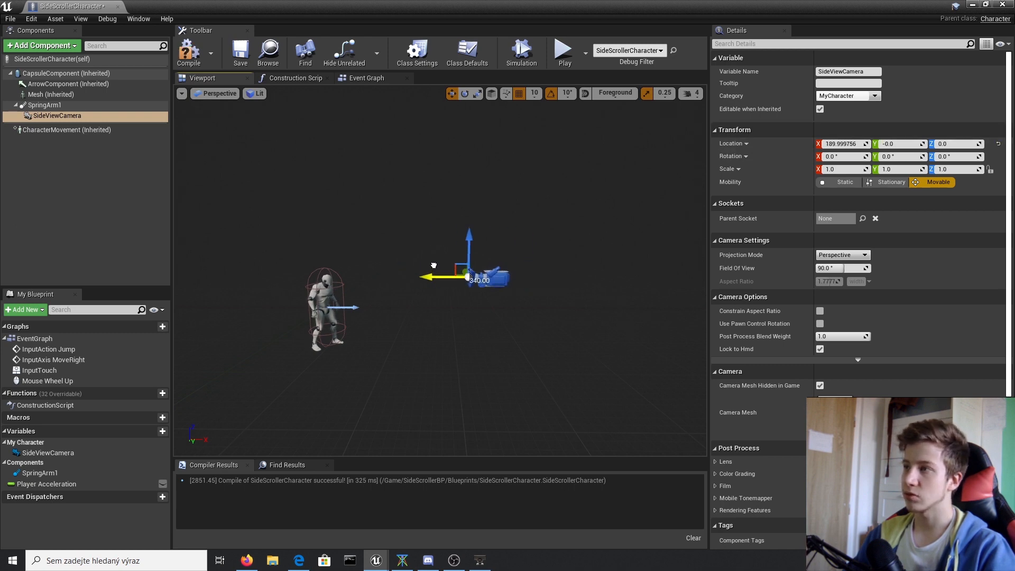
pyautogui.moveTo(466, 277); pyautogui.dragTo(391, 276)
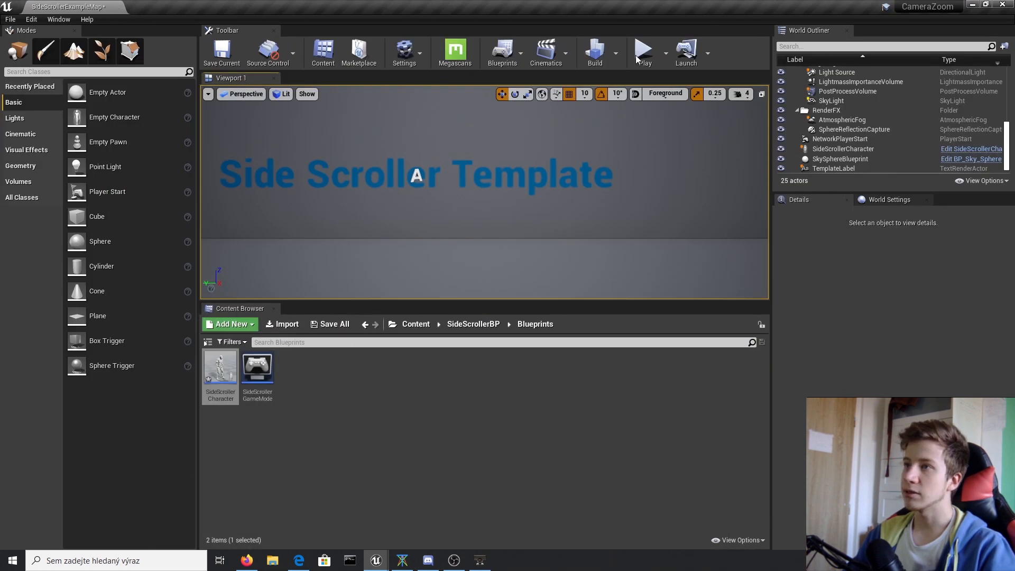
# Step: Play-test the level, then reopen the SideScrollerCharacter Blueprint
pyautogui.click(643, 52)
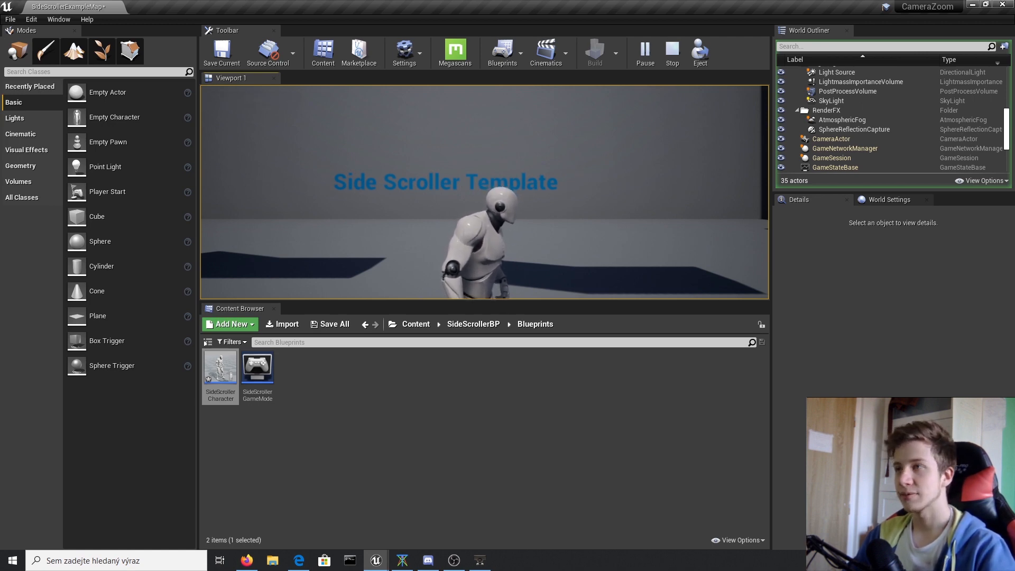
pyautogui.doubleClick(219, 362)
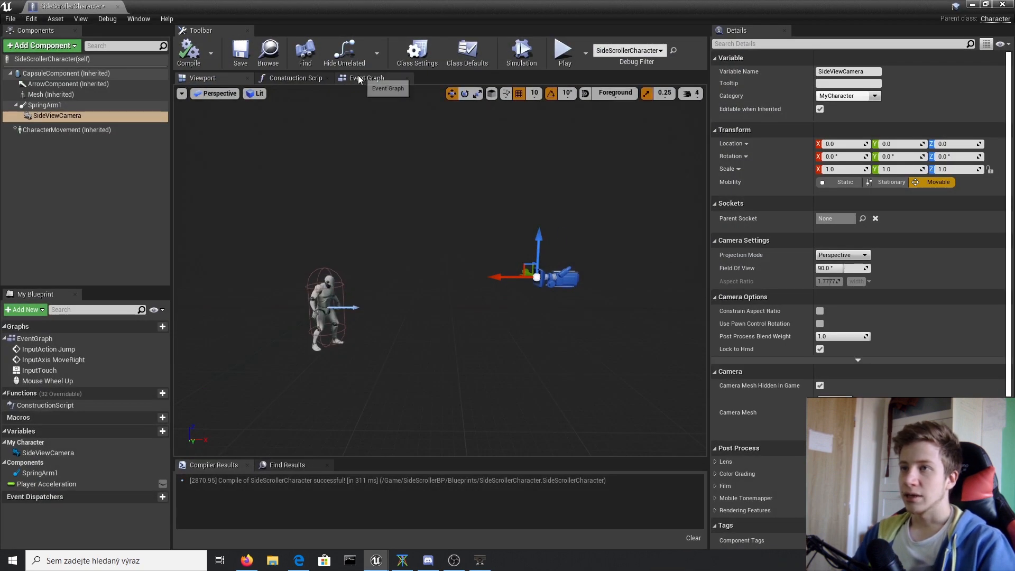
# Step: Add a Mouse Wheel Down event in the character's event graph
pyautogui.click(365, 77)
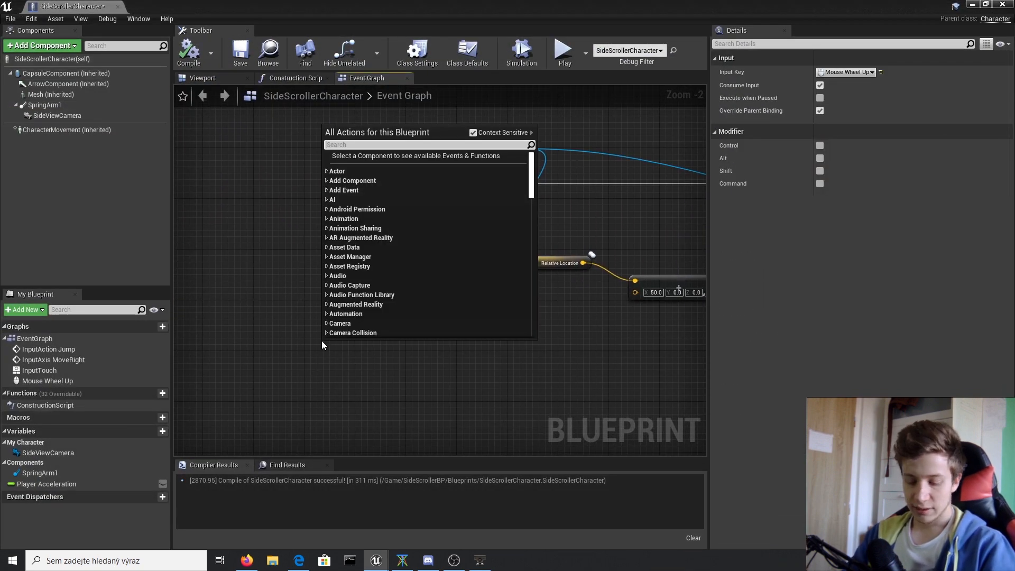
pyautogui.write('mouse wh')
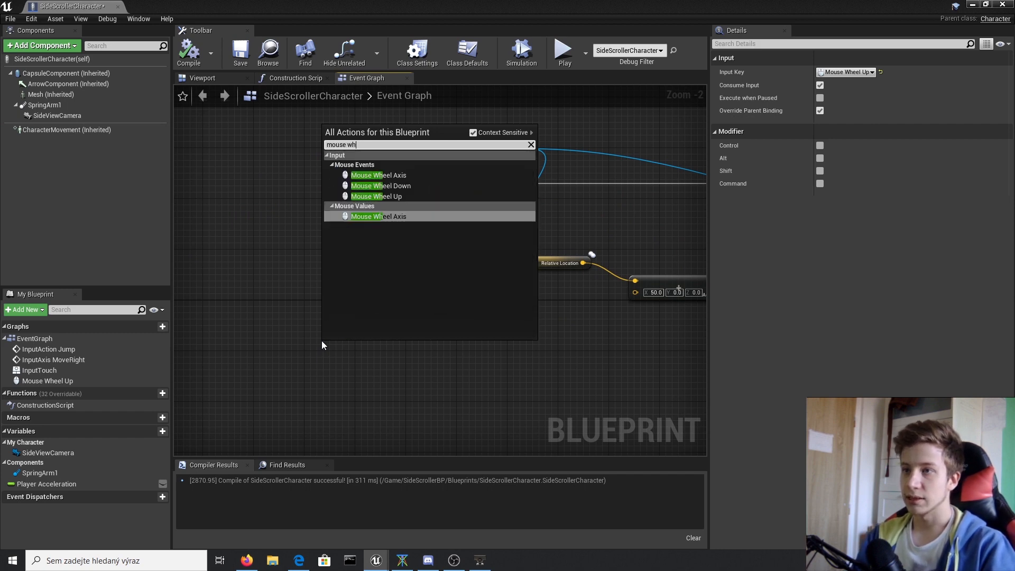
pyautogui.click(381, 185)
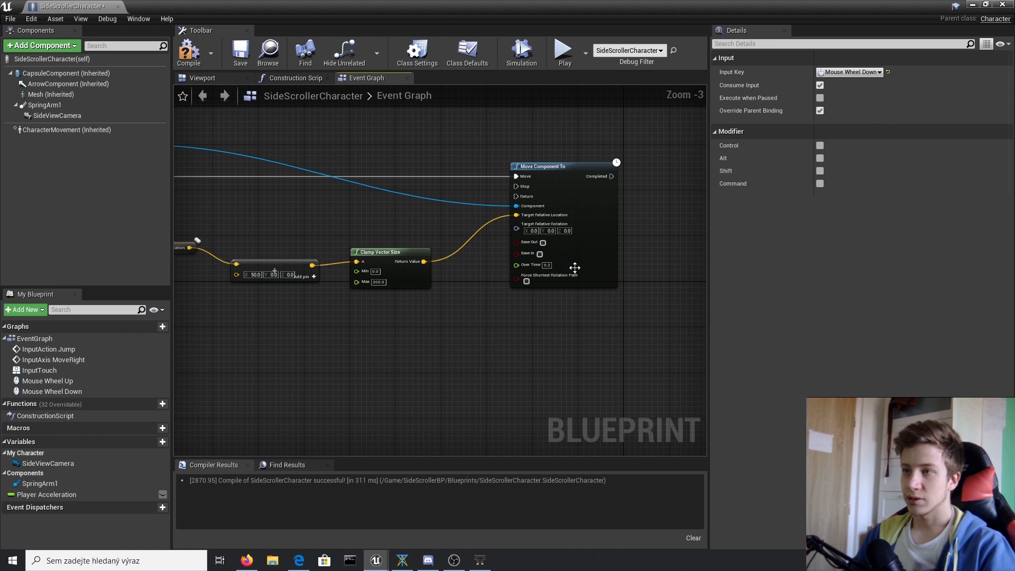
# Step: Set the copied move nodes' X offset to -50 and raise the clamp maximum
pyautogui.scroll(-3)
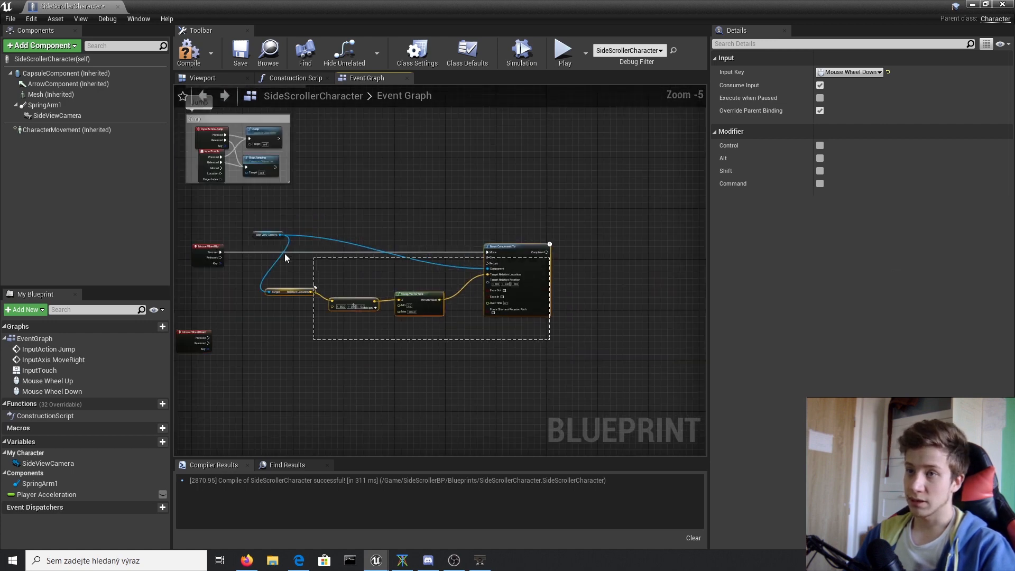
pyautogui.click(341, 352)
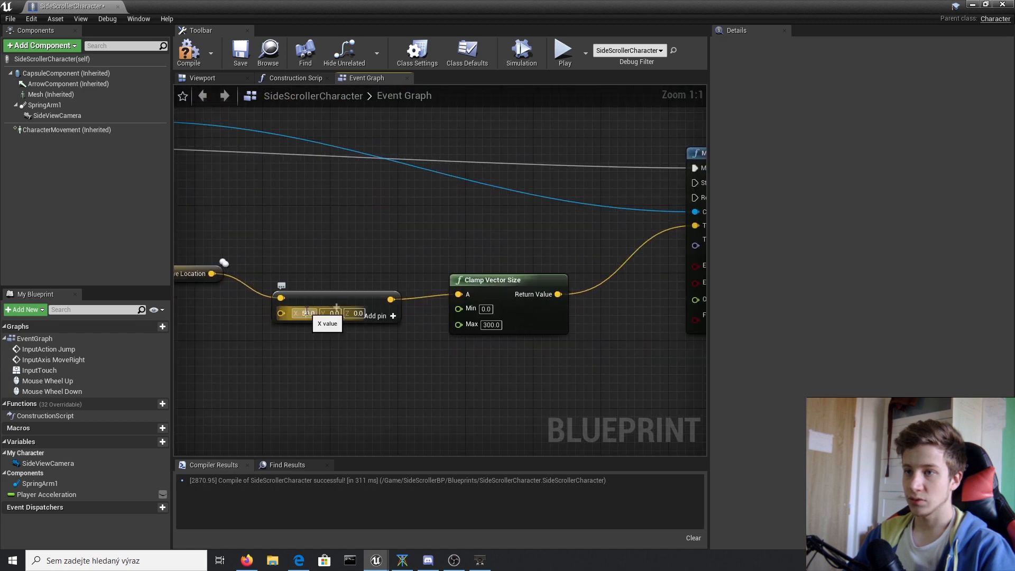
pyautogui.write('50.0')
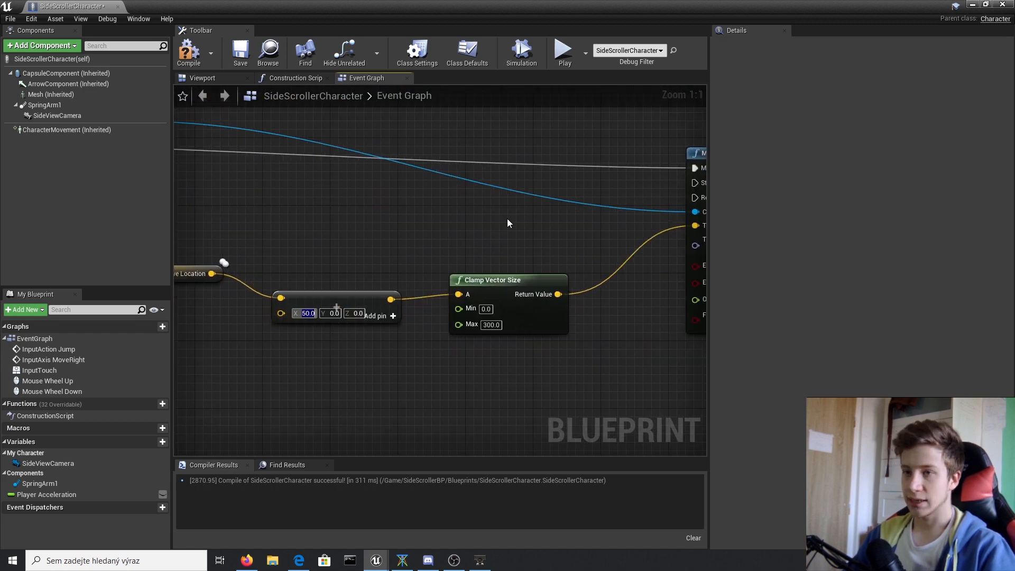
pyautogui.write('-50')
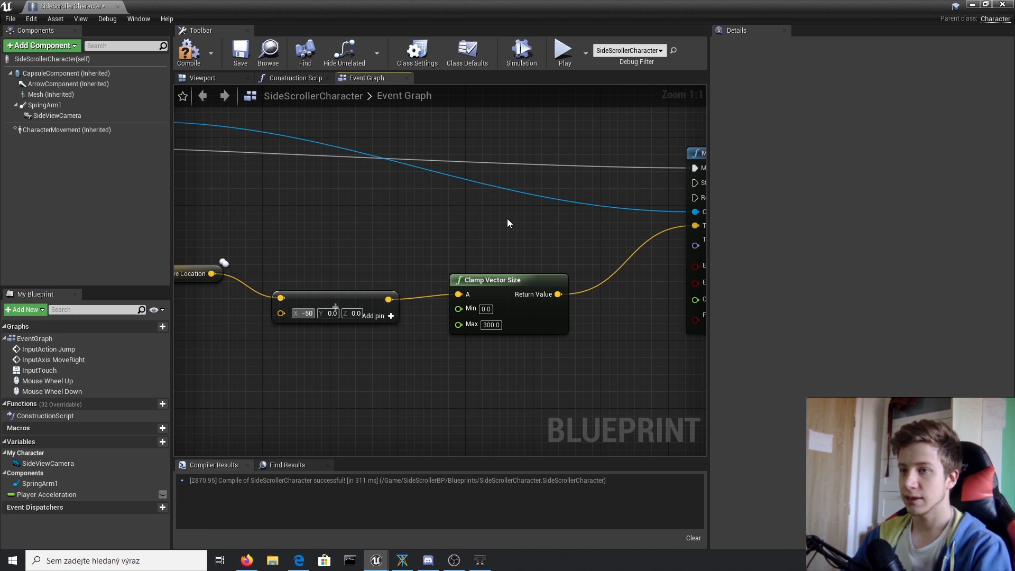
pyautogui.click(491, 324)
pyautogui.write('500')
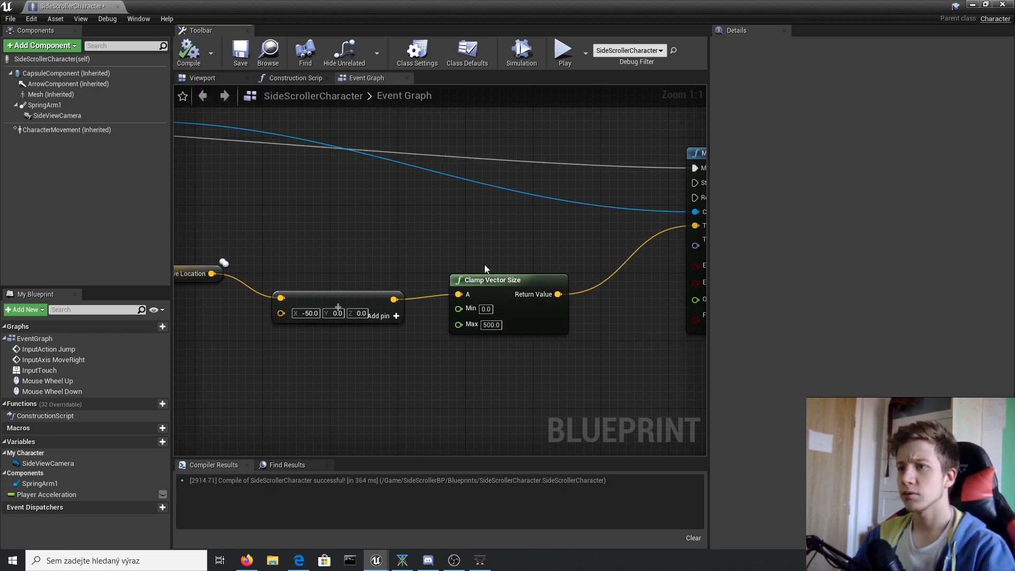
pyautogui.write('400.0')
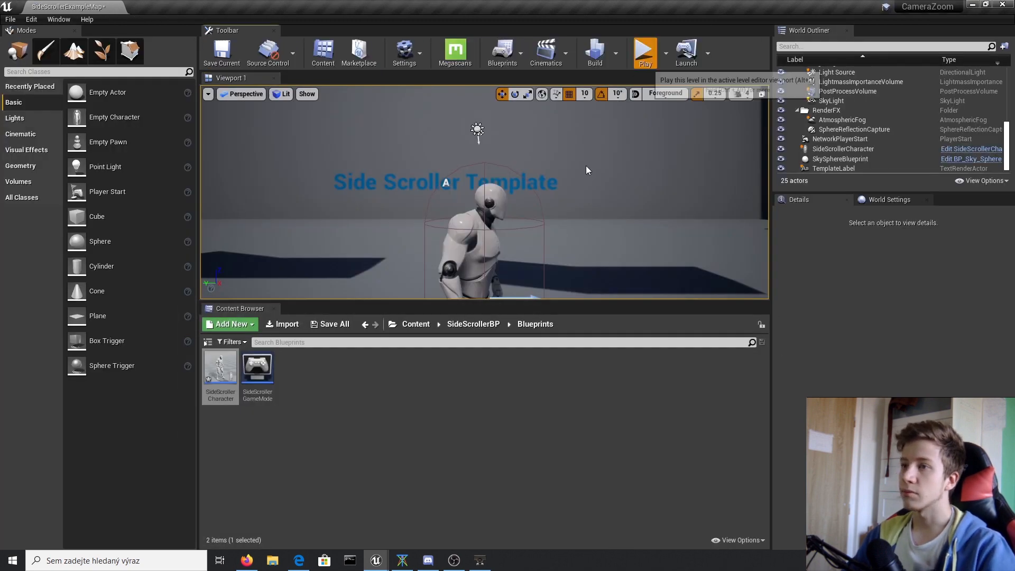
# Step: Play-test the mouse-wheel zoom, then reopen the SideScrollerCharacter Blueprint
pyautogui.click(644, 51)
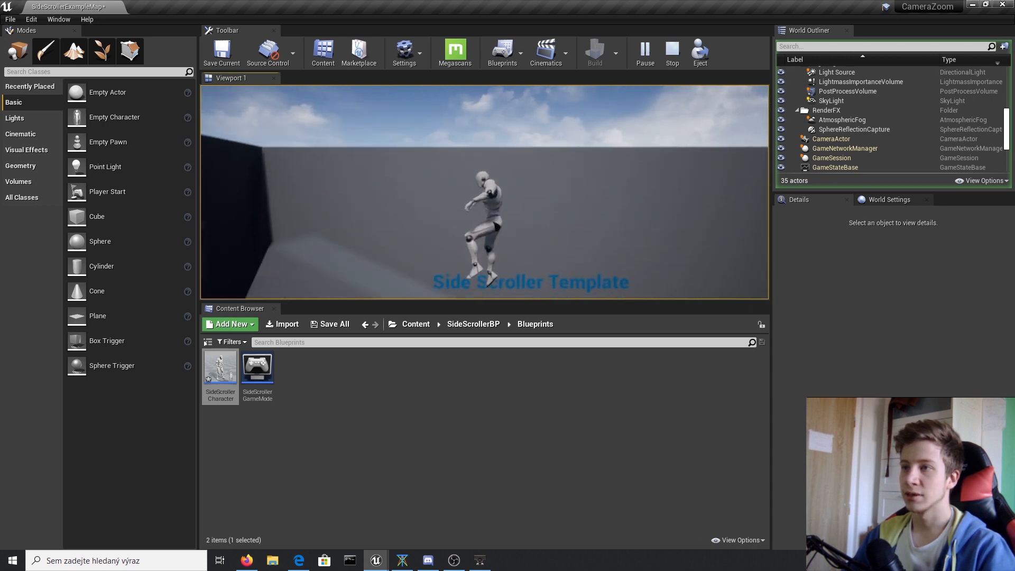
pyautogui.doubleClick(219, 364)
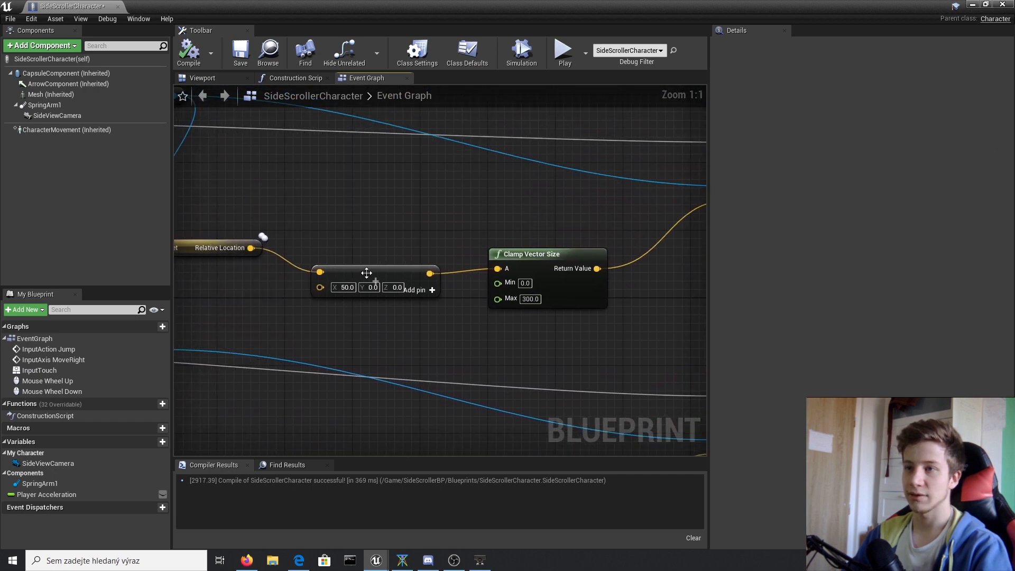
# Step: Enter 2 while reviewing the Over Time values on the Move Component To nodes
pyautogui.write('2')
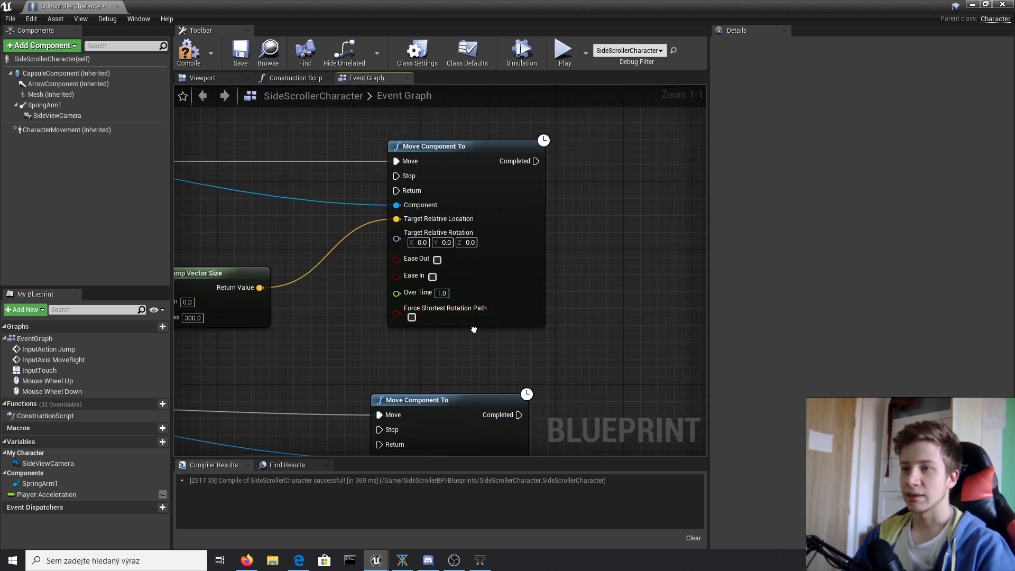
pyautogui.moveTo(189, 52)
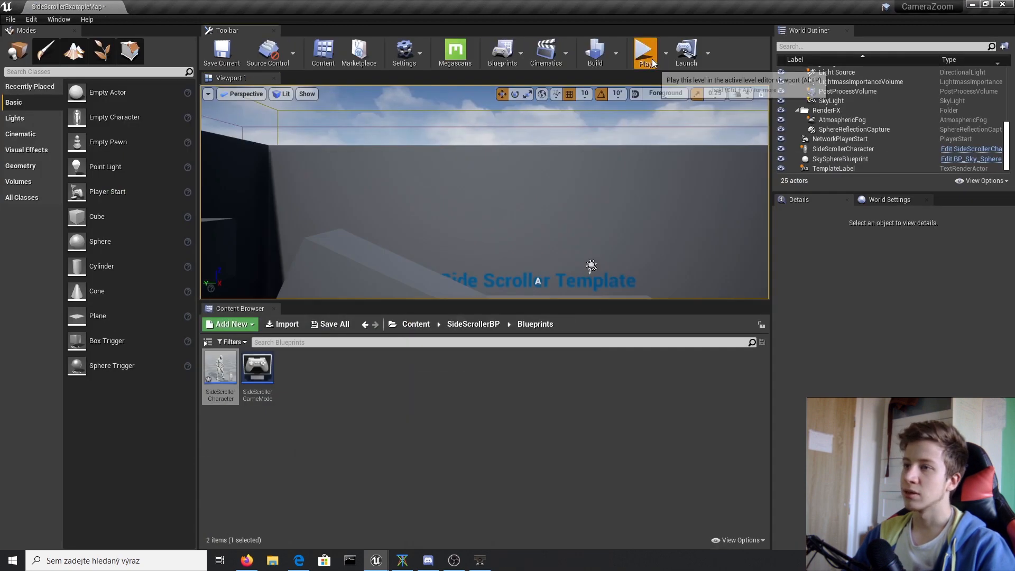
pyautogui.click(644, 52)
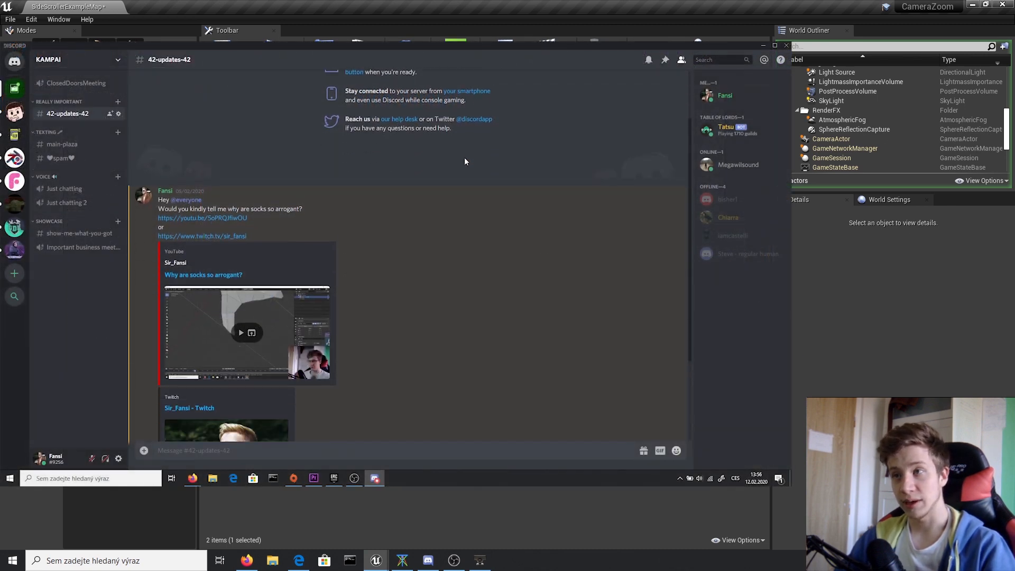
# Step: Open Discord's show-me-what-you-got channel and scroll through its character model feedback posts
pyautogui.scroll(-3)
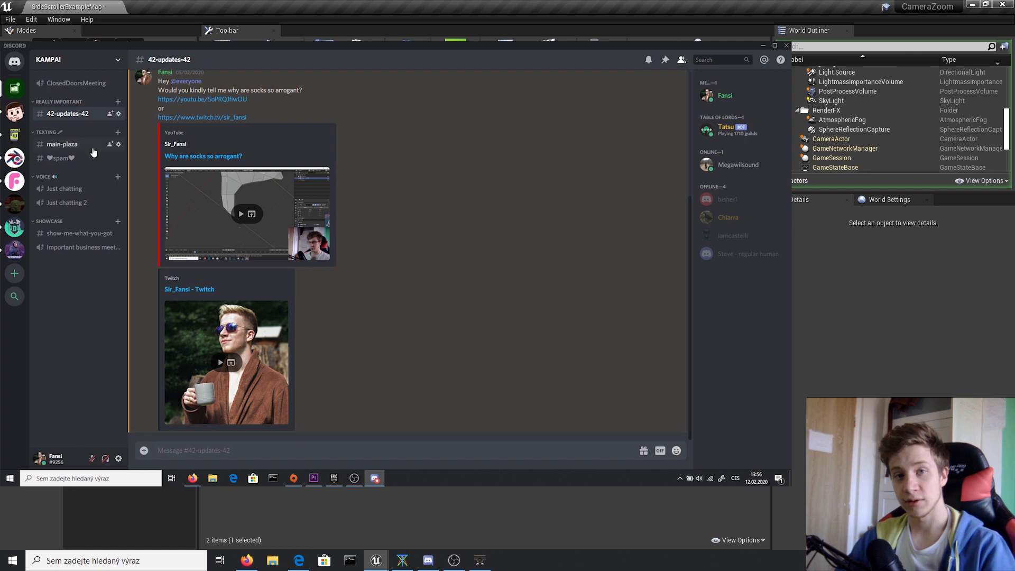
pyautogui.click(59, 157)
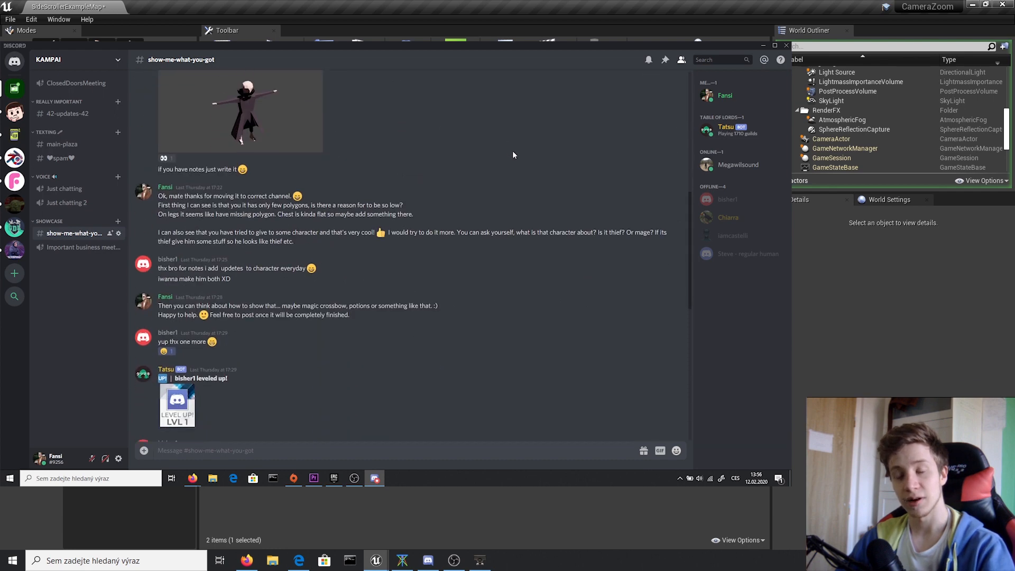
pyautogui.scroll(-3)
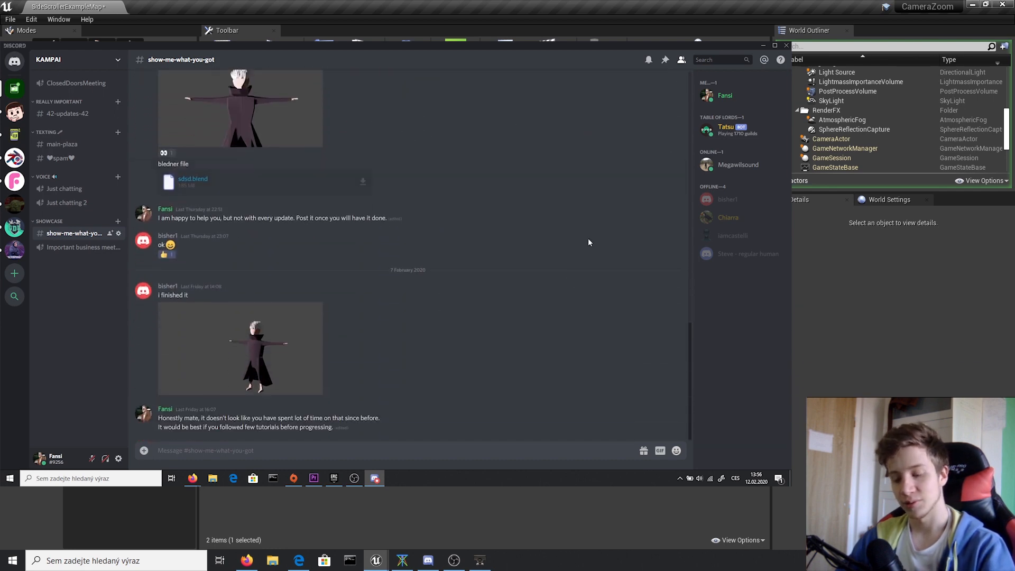